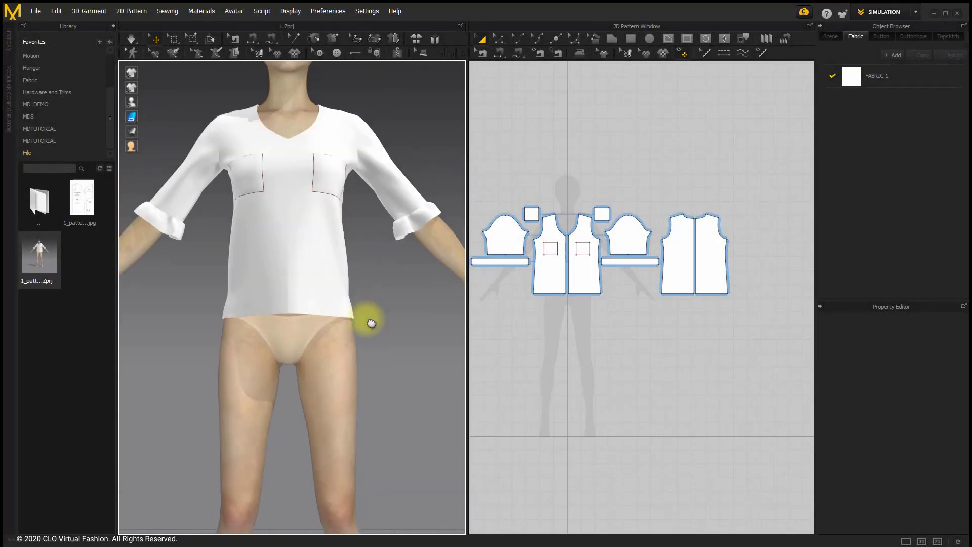
Apply the flower_07.png daisy-print image as FABRIC 1's texture on the blouse.
left_click(851, 76)
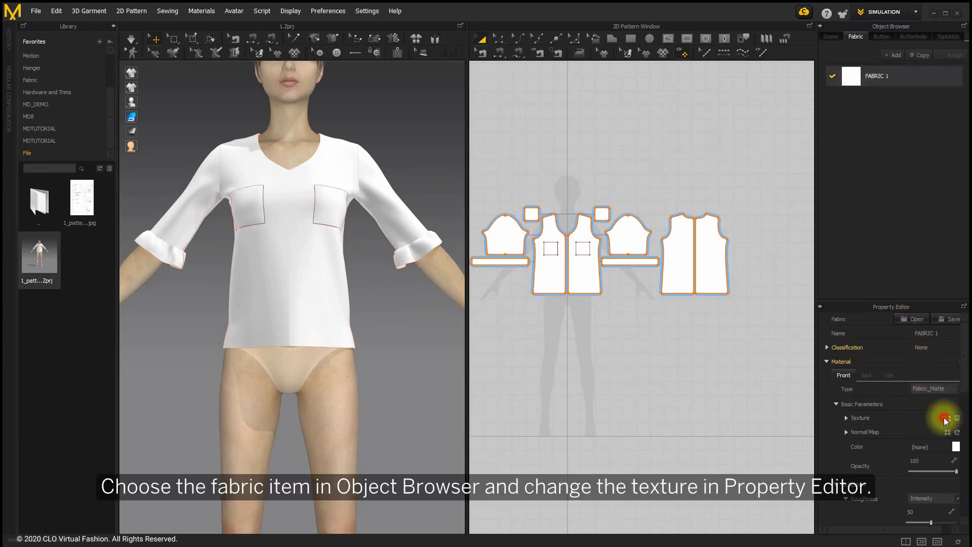
left_click(945, 417)
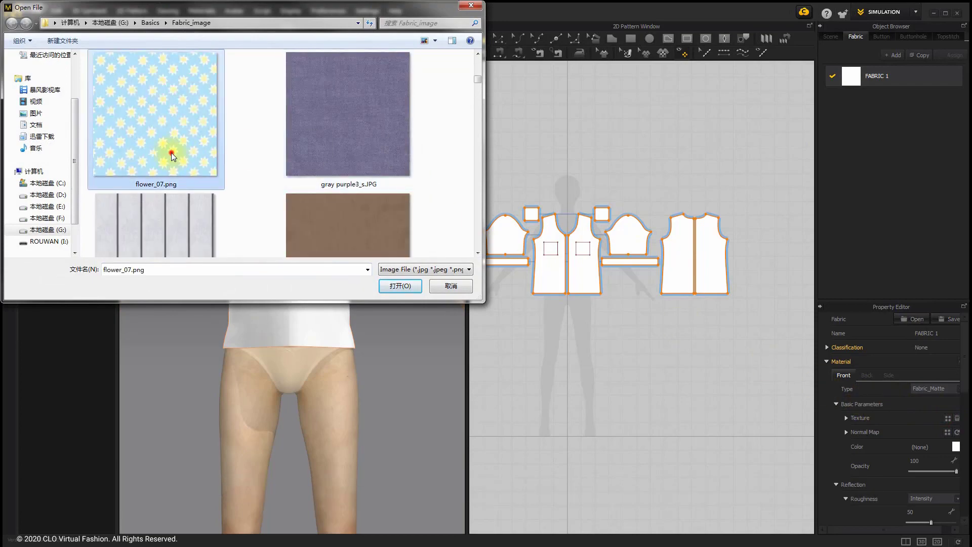
left_click(399, 285)
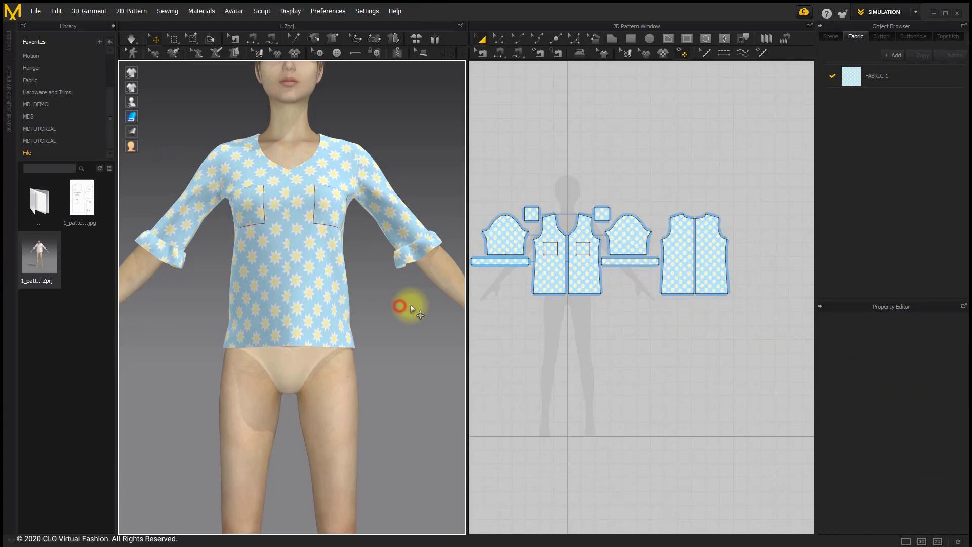
left_click(875, 76)
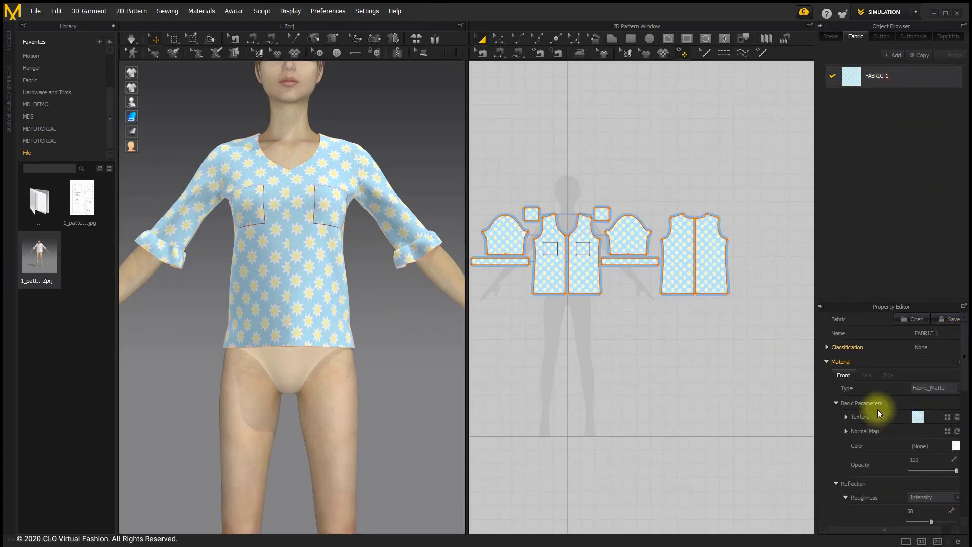
Raise the daisy fabric's normal map intensity from 0 to about 116.
left_click(846, 432)
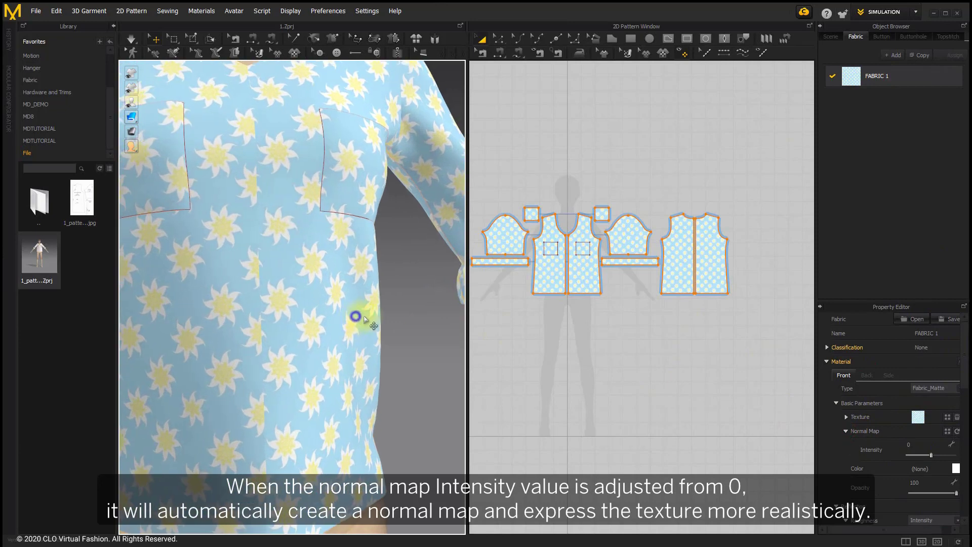
left_click_drag(907, 449, 943, 449)
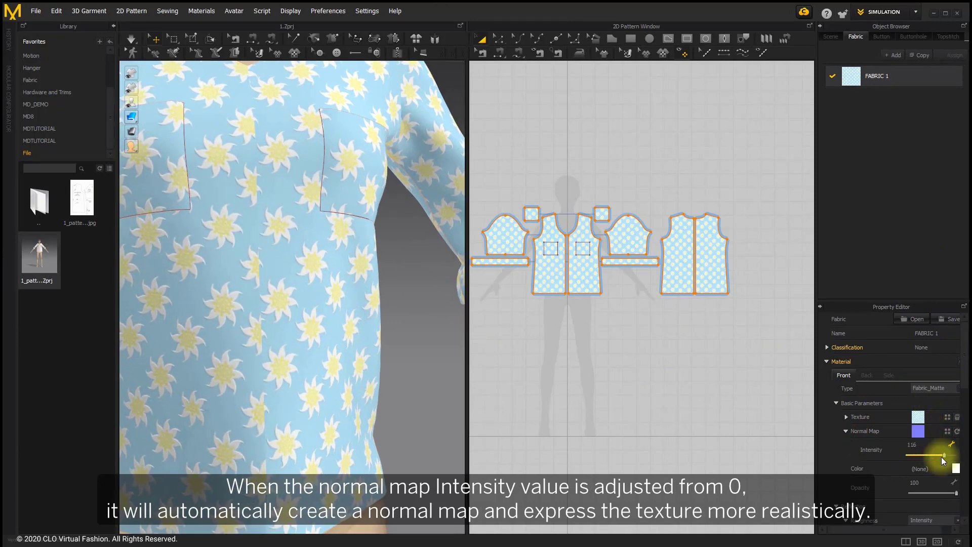
left_click_drag(943, 451, 944, 453)
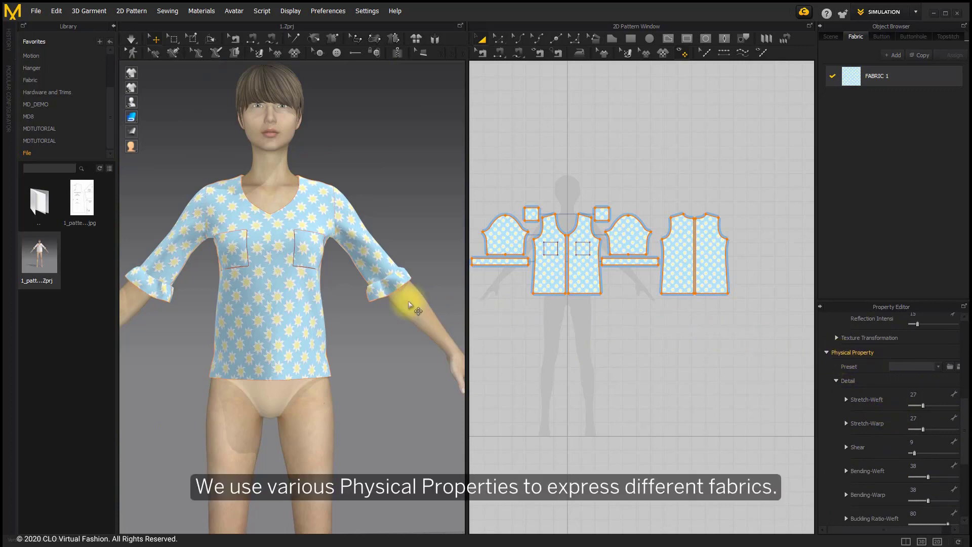
mouse_move(764, 353)
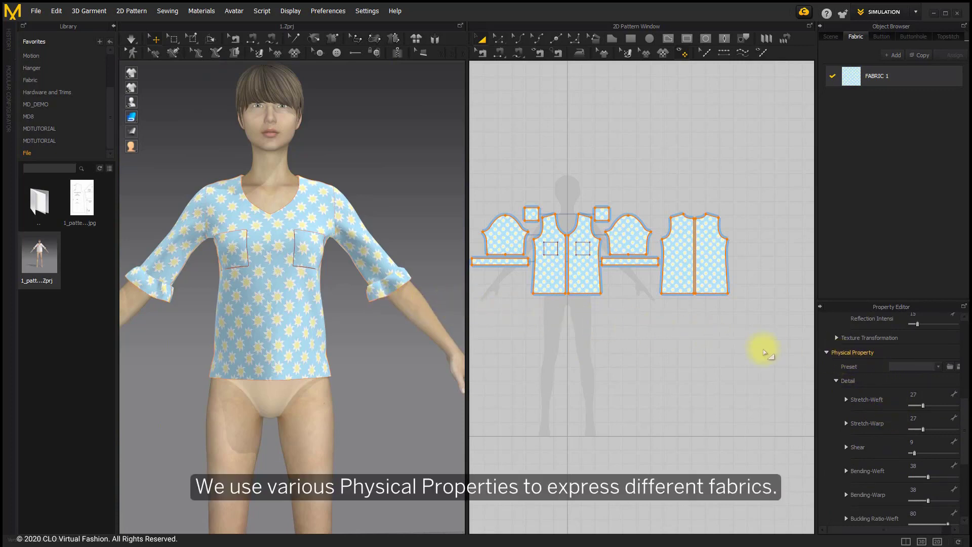
Try the Silk_Chiffon physical preset on the fabric, then return to the default preset.
left_click(938, 366)
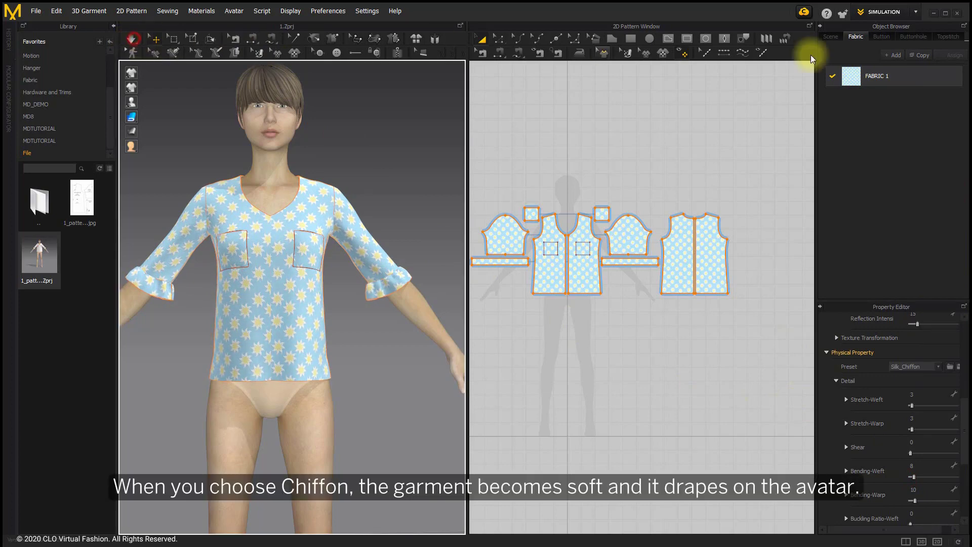
left_click(913, 365)
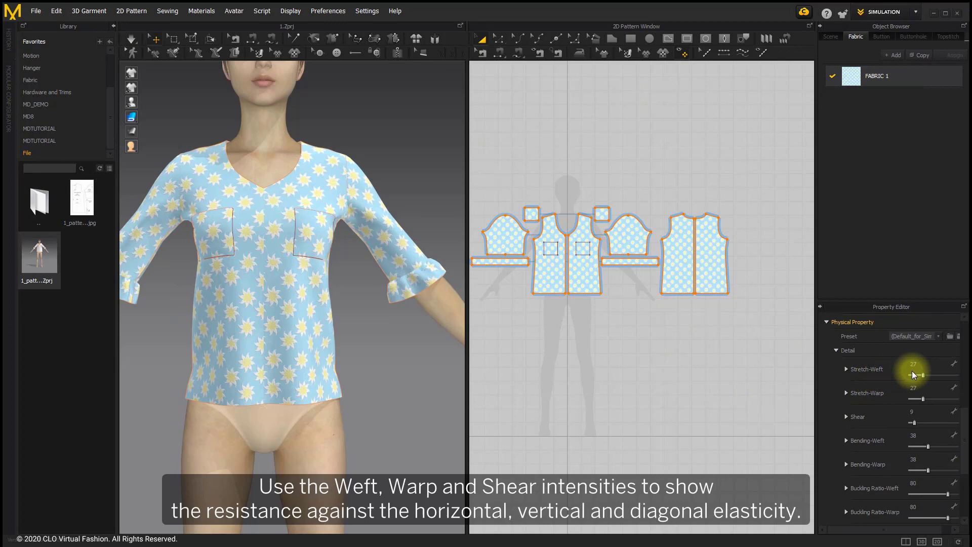
mouse_move(904, 409)
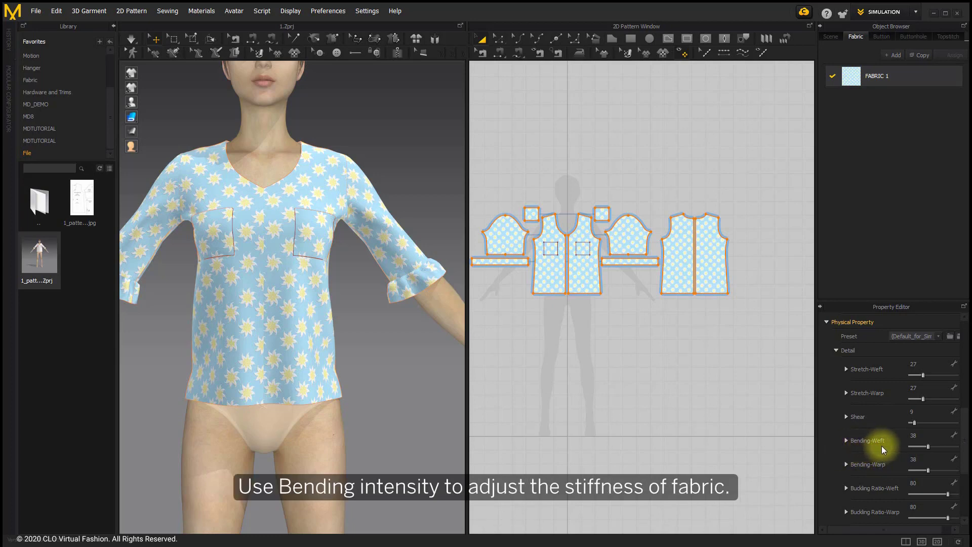
mouse_move(866, 473)
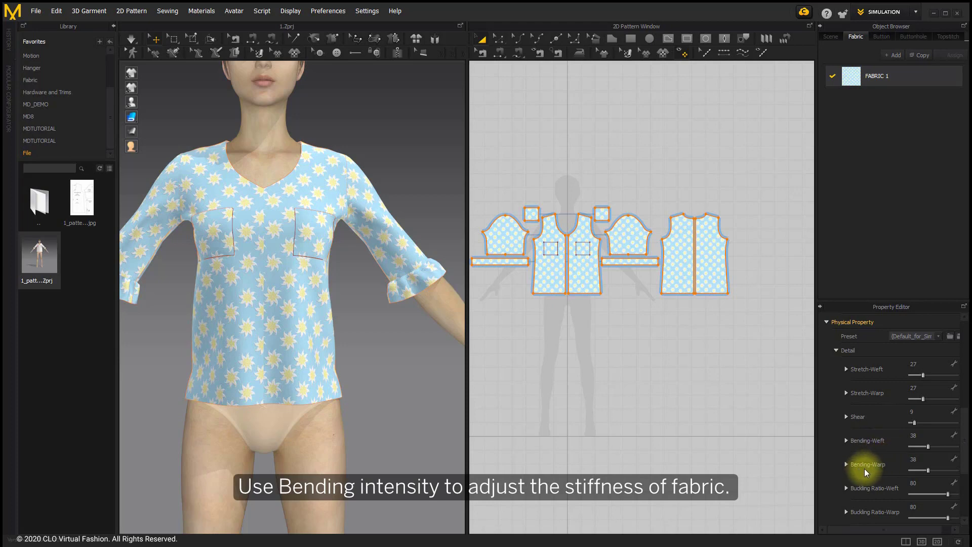
Raise the fabric's bending stiffness to about 83 weft and 74 warp.
left_click_drag(918, 443, 943, 443)
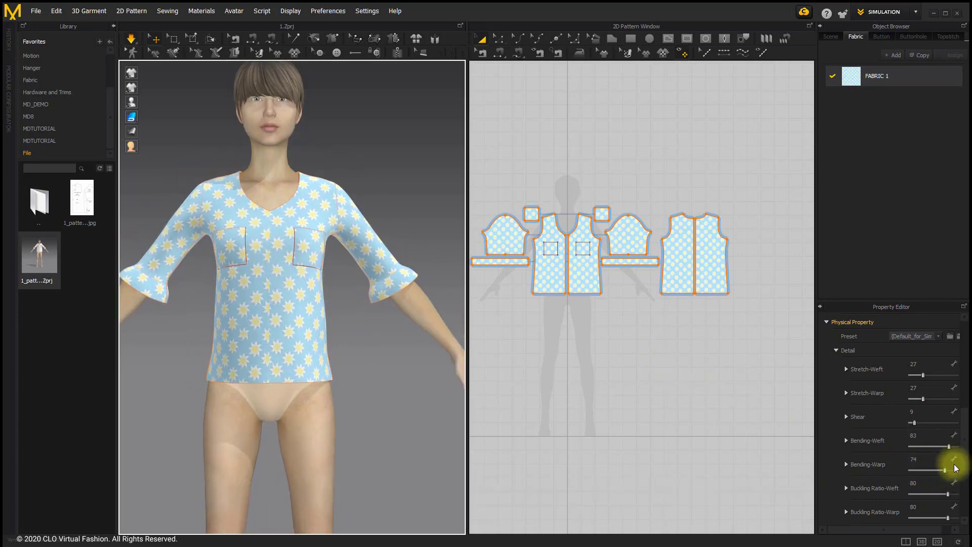
left_click(913, 440)
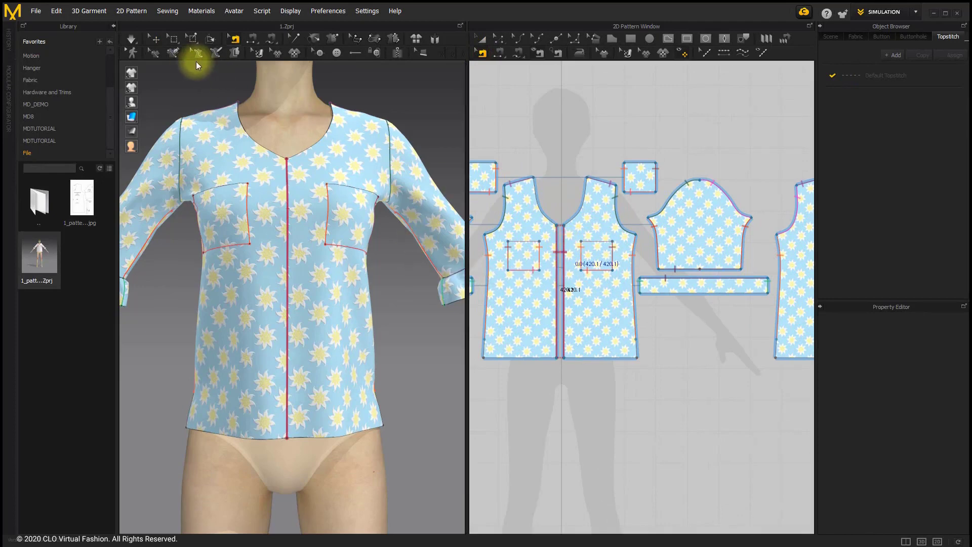
Draw a zipper along the centre-front opening edges with the Zipper tool.
left_click(153, 40)
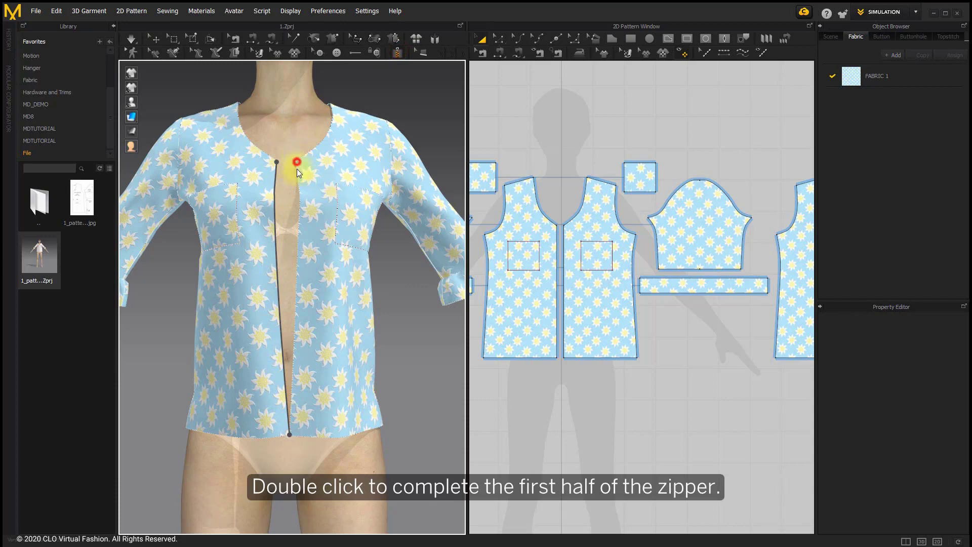
double_click(298, 164)
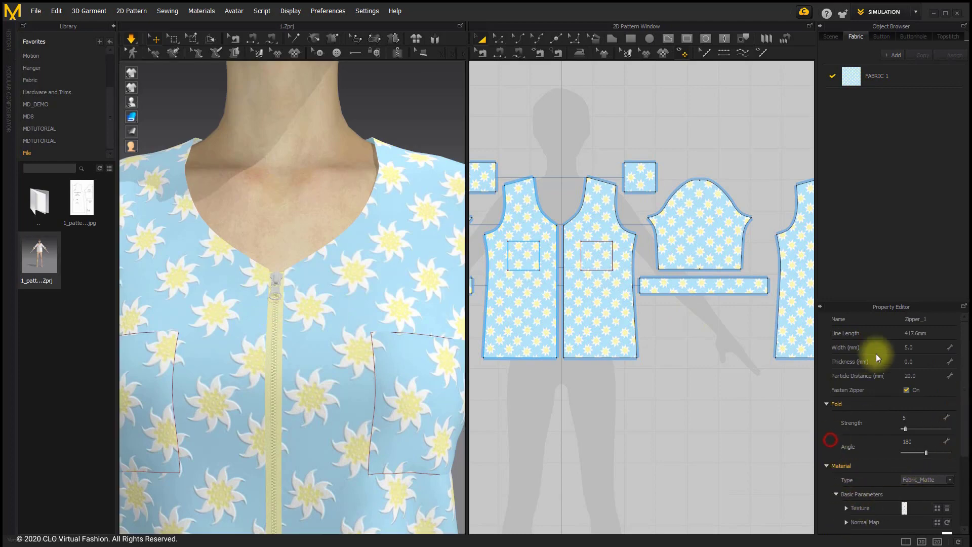
Make the zipper white #3 gauge, reversing its zip direction and then restoring it.
scroll("down", 3)
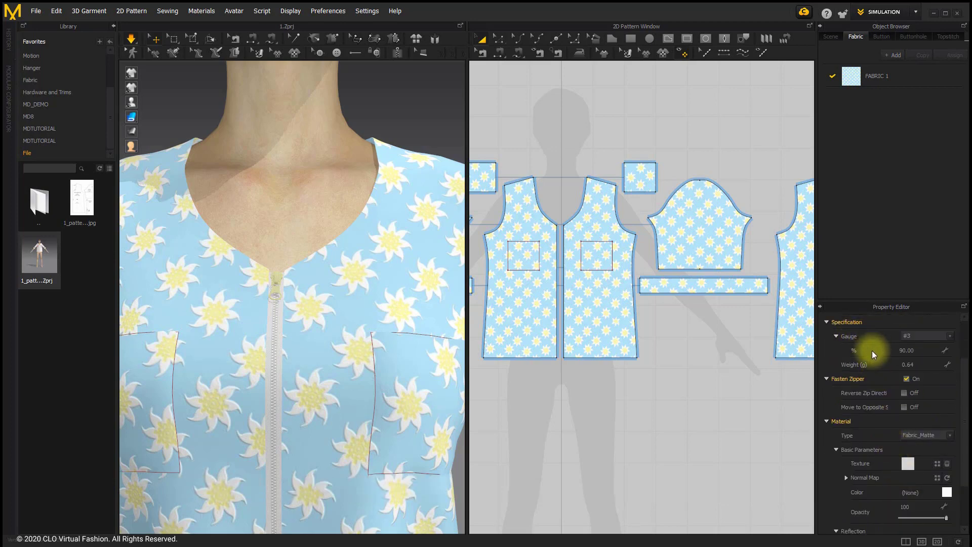
mouse_move(884, 401)
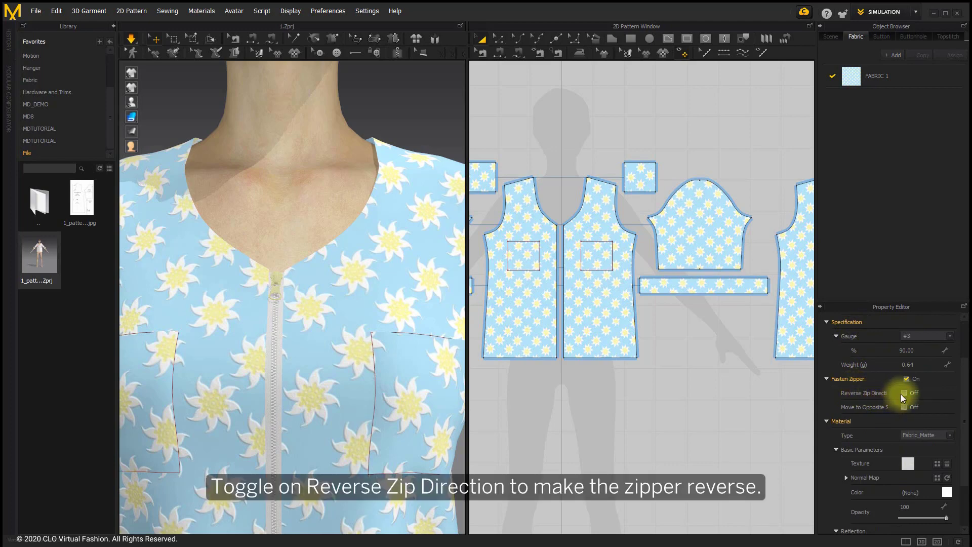
left_click(904, 393)
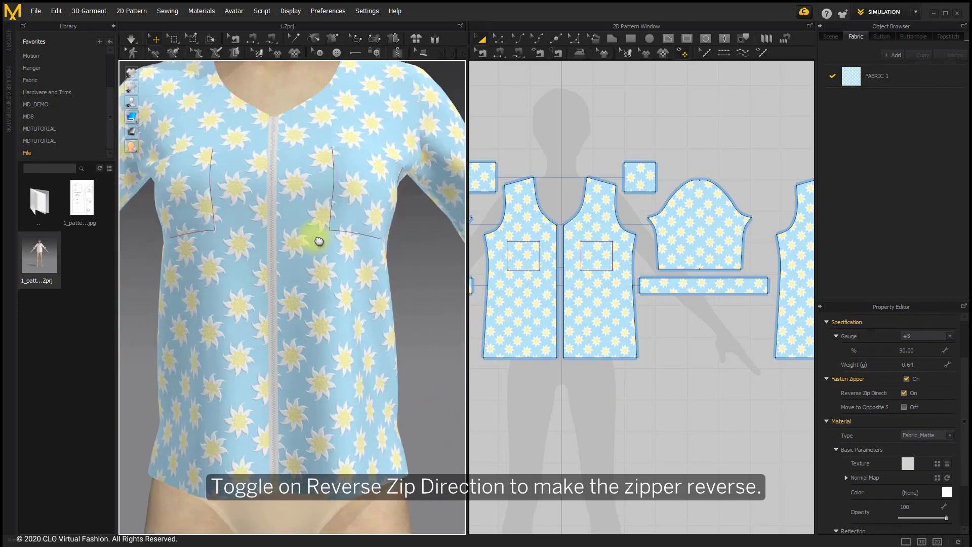
left_click(905, 393)
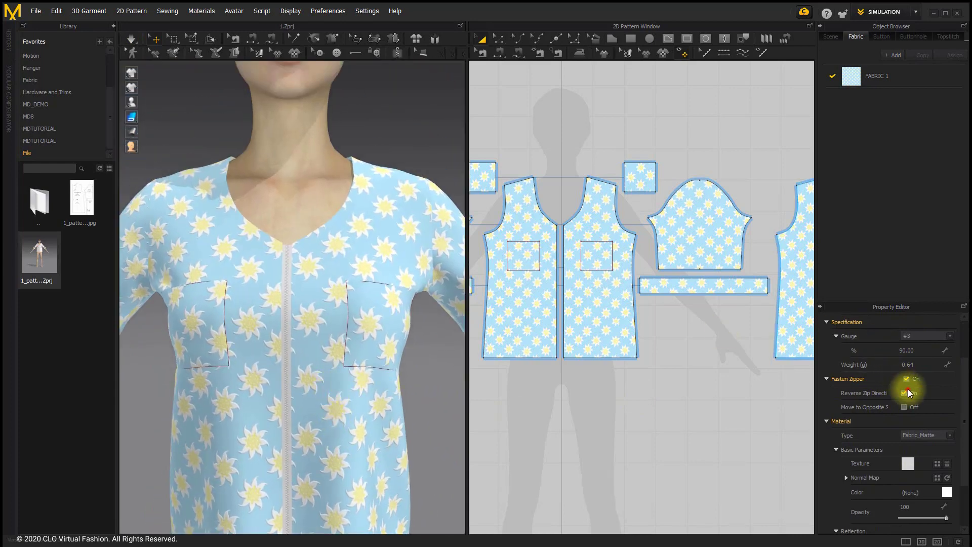
left_click(905, 393)
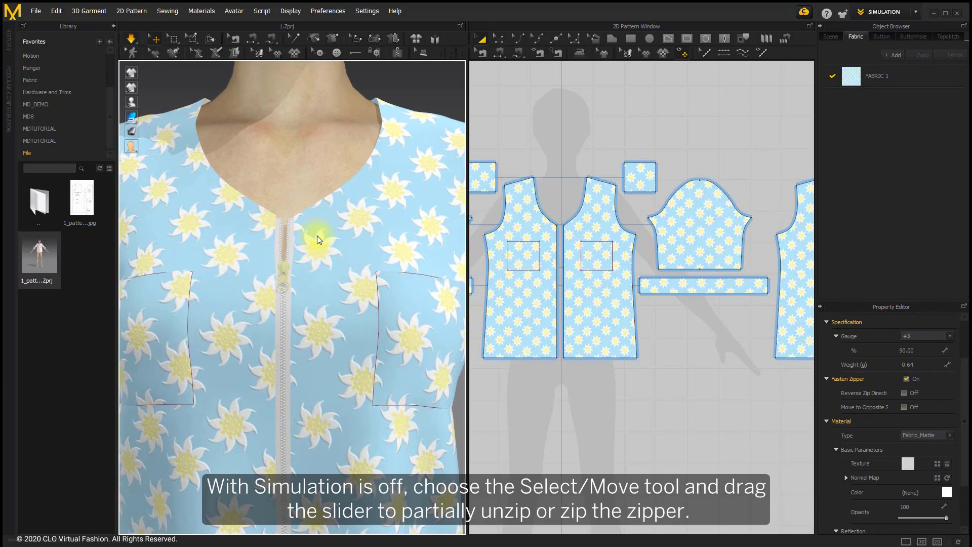
Drag the zipper slider down to partially unzip the front.
left_click_drag(316, 240, 283, 263)
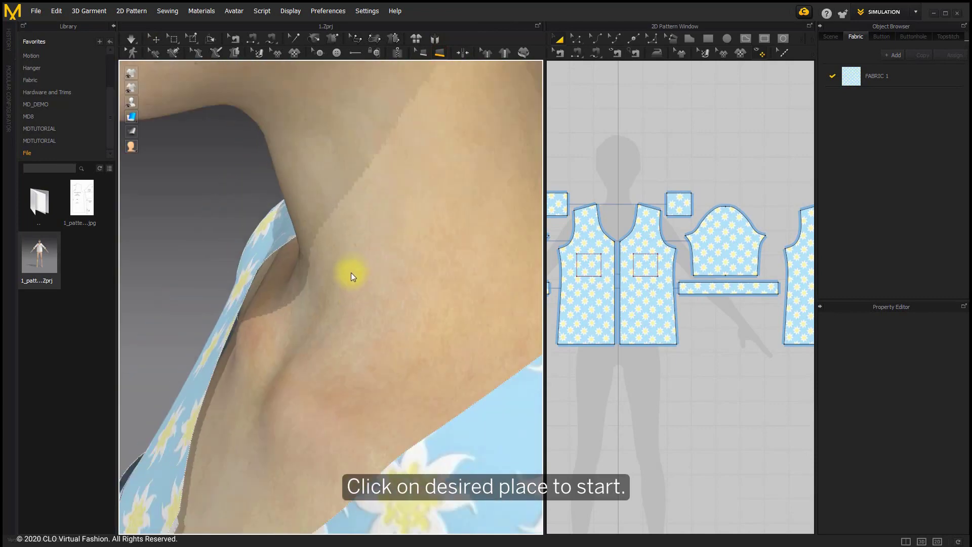
Run 3D piping around the V-neckline edge.
left_click(479, 313)
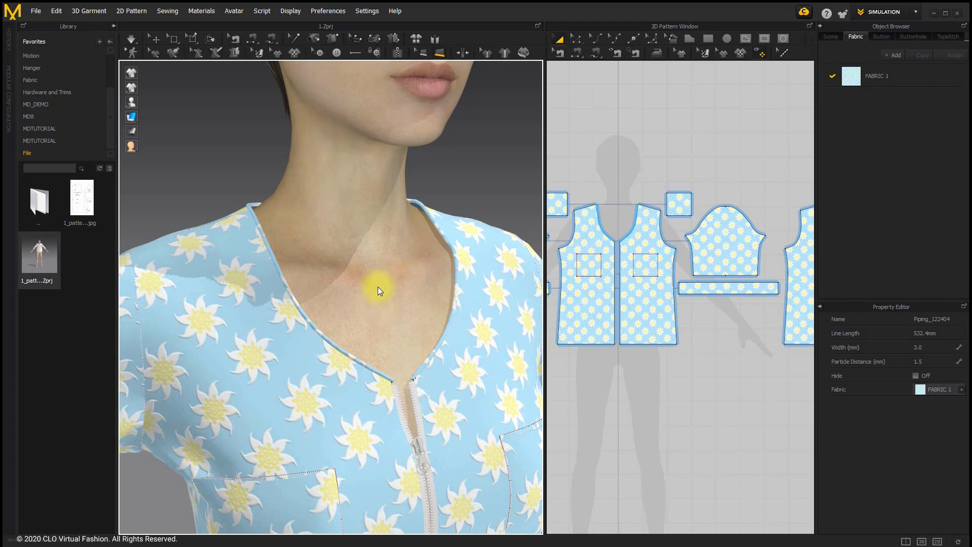
mouse_move(409, 288)
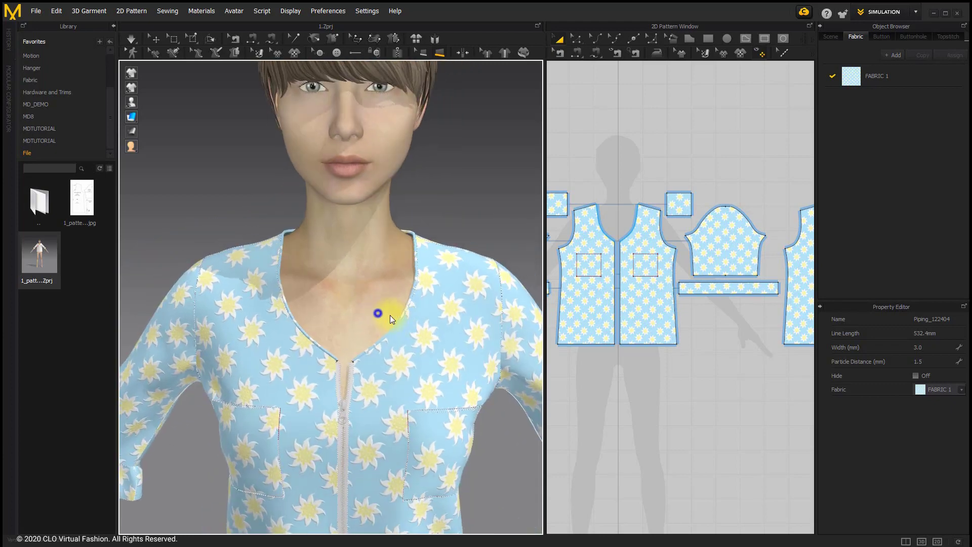
Assign new plain white FABRIC 2 to the neckline piping and simulate the drape.
left_click(130, 38)
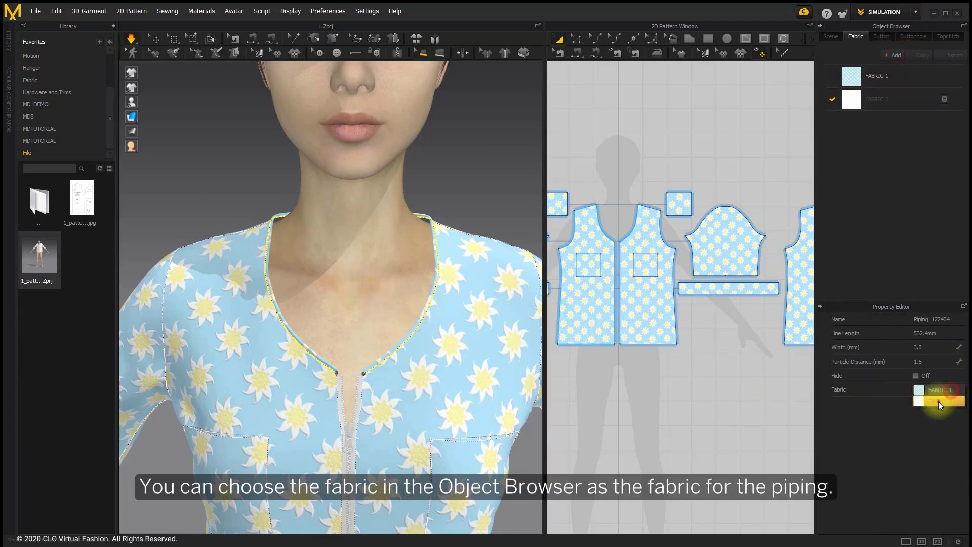
left_click(939, 400)
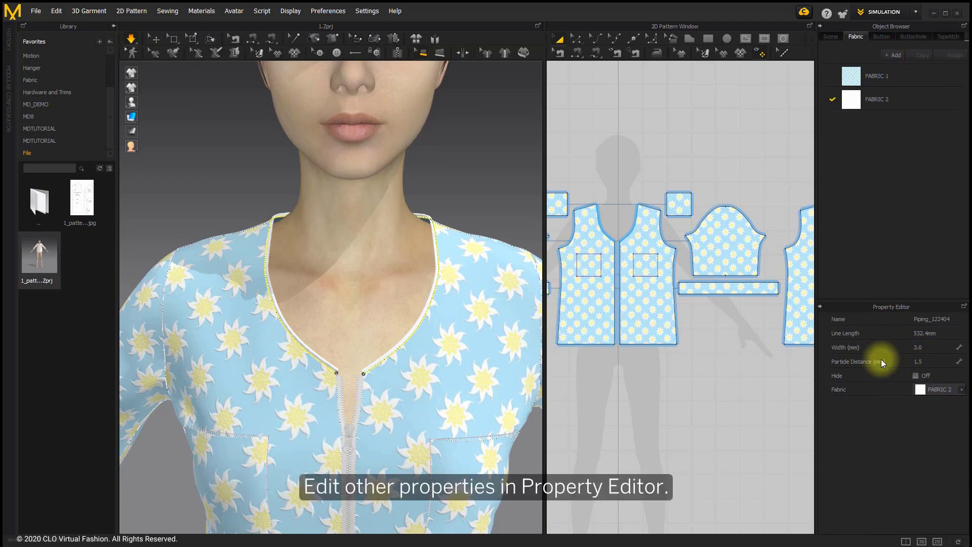
left_click(921, 375)
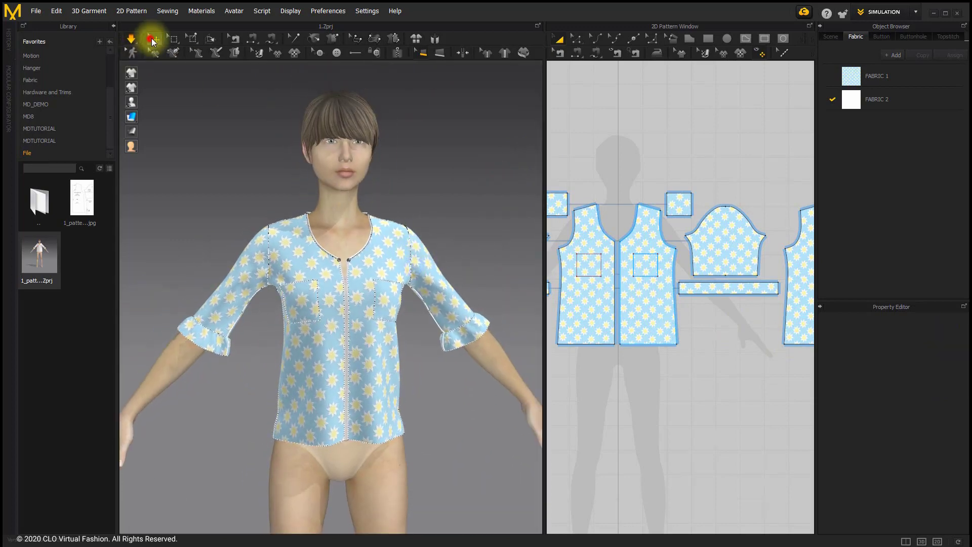
left_click(130, 38)
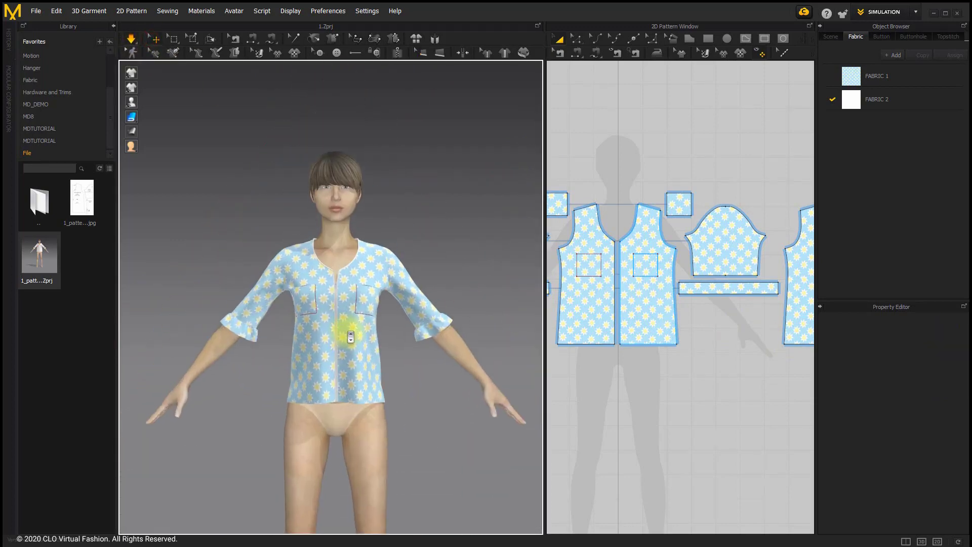